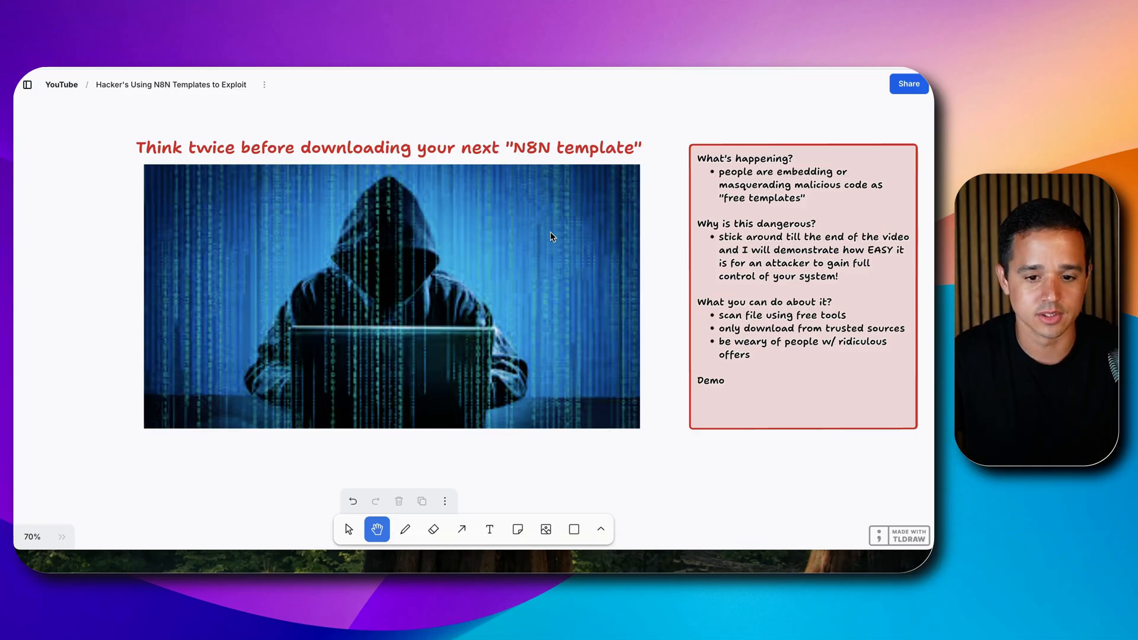
mouse_move(552, 108)
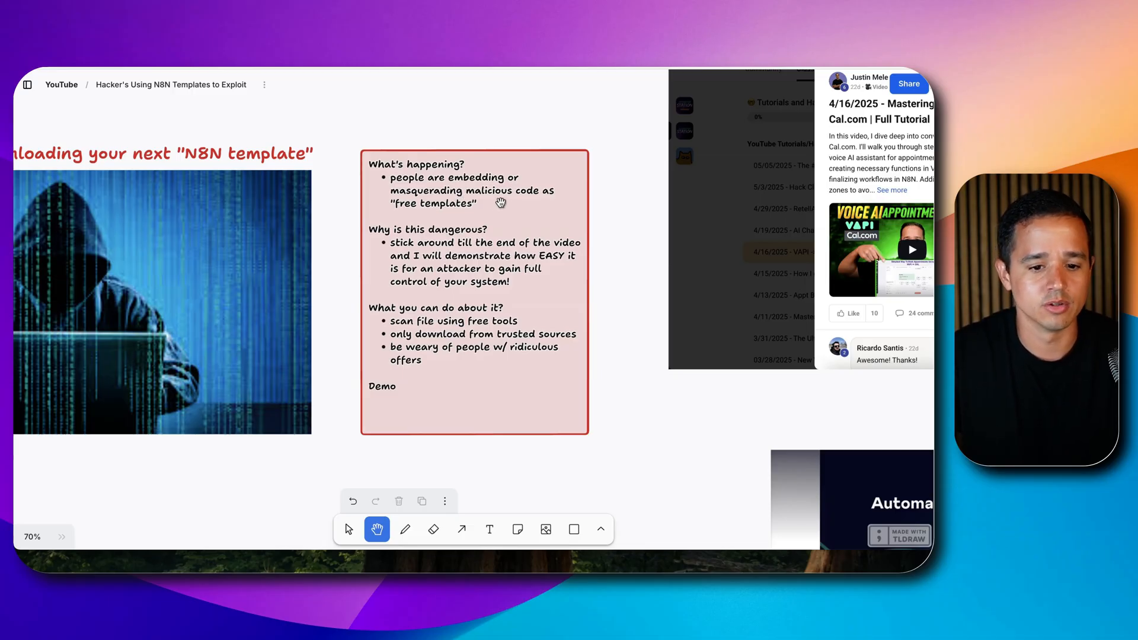
mouse_move(479, 200)
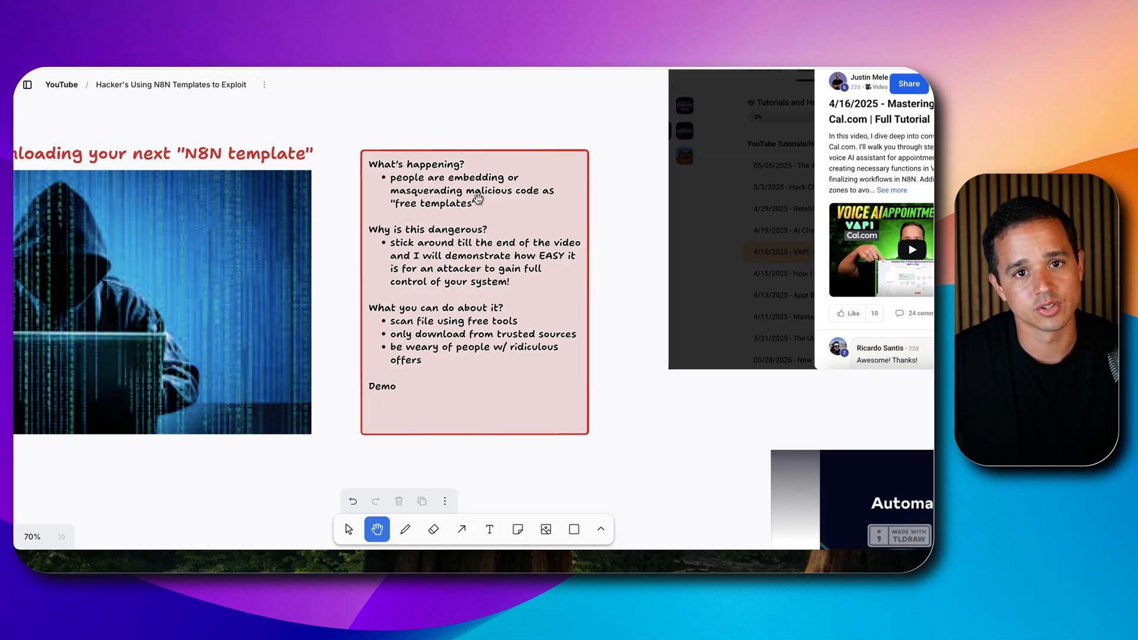
mouse_move(478, 264)
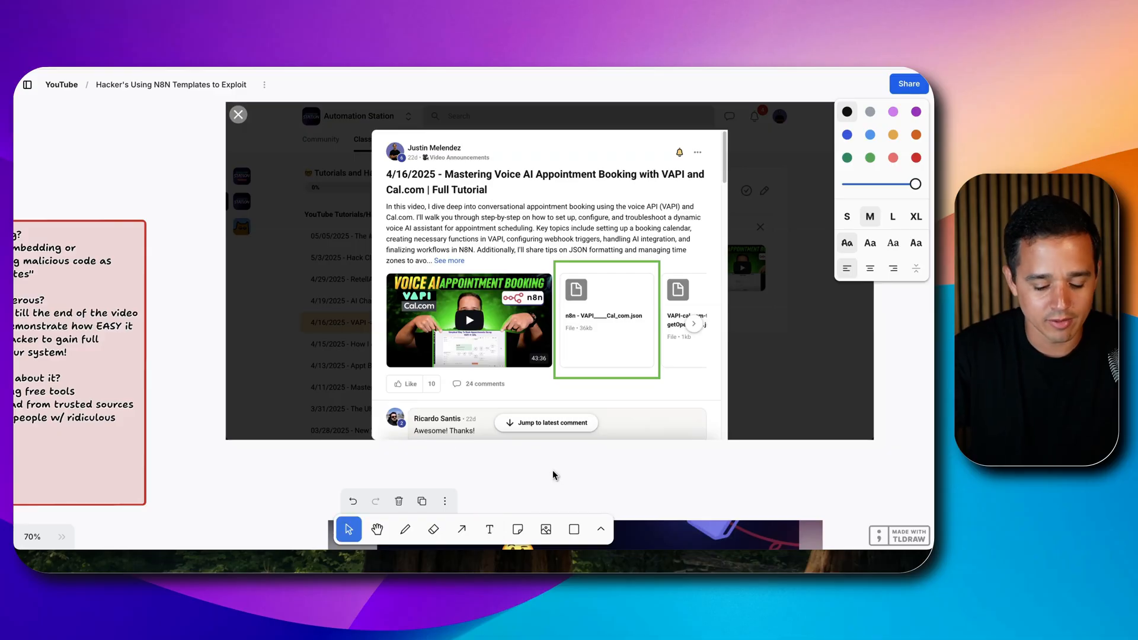
type("@leadbr")
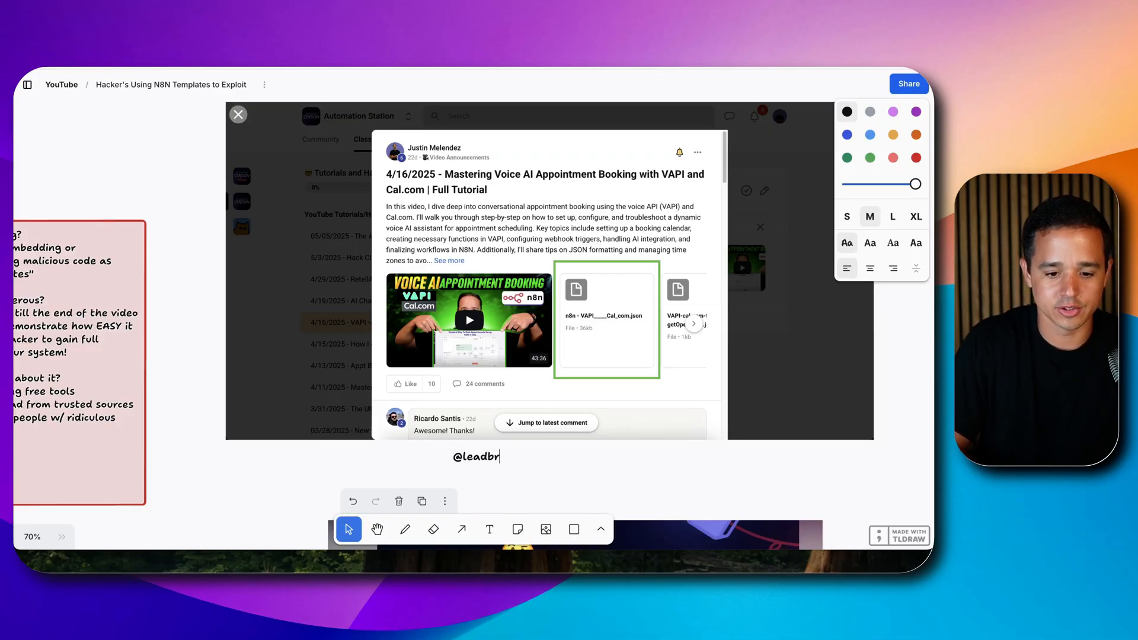
type("ain.io")
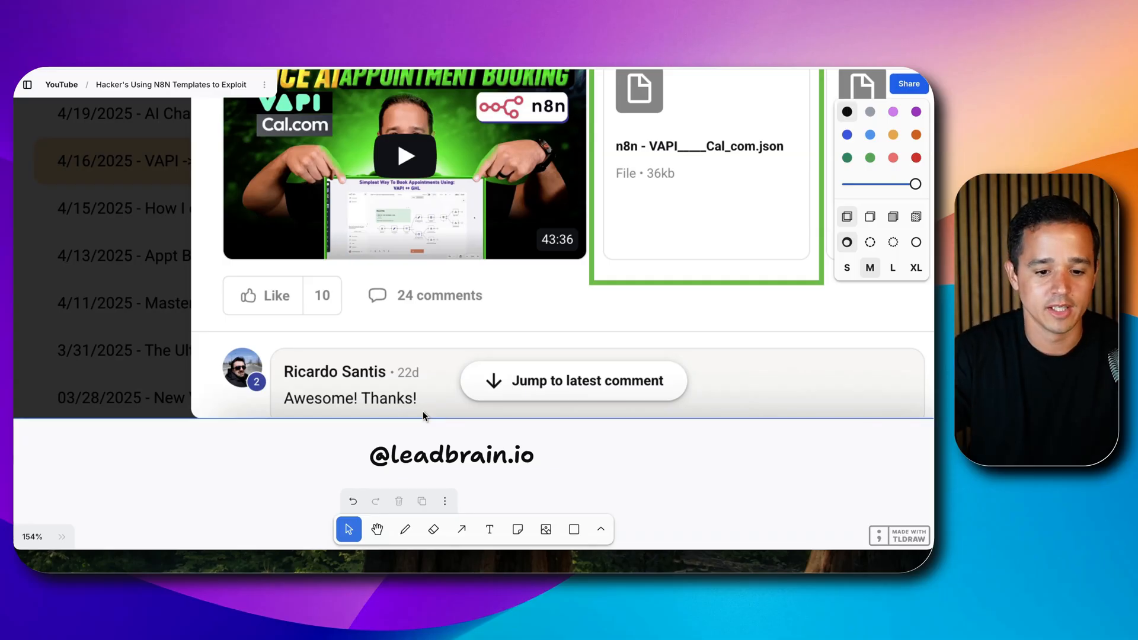
double_click(451, 454)
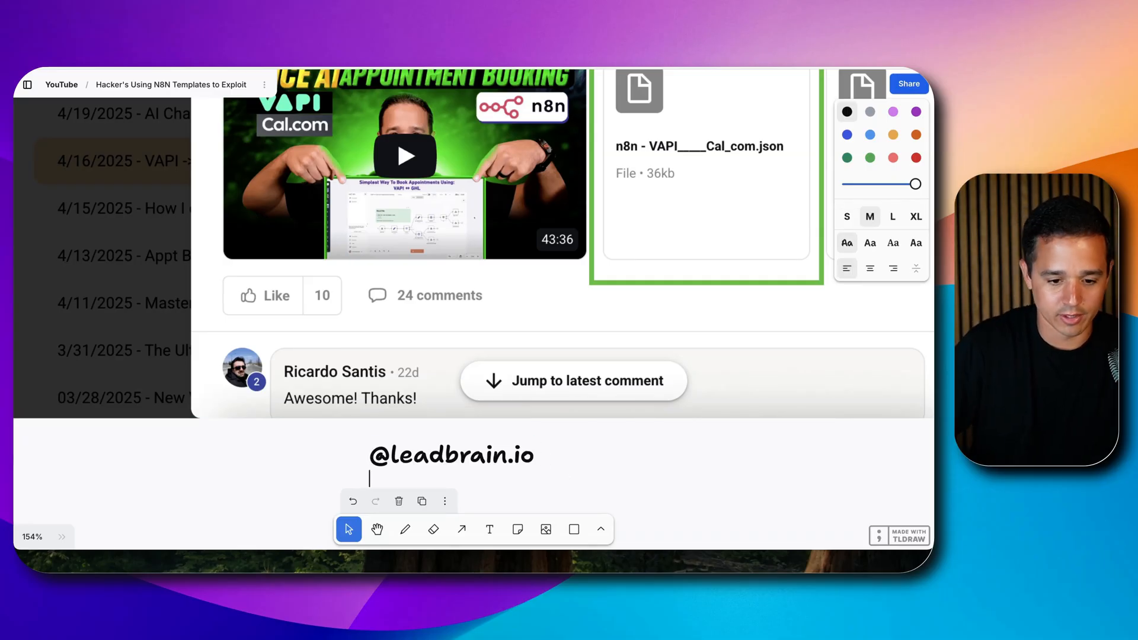
type("@leadbrain")
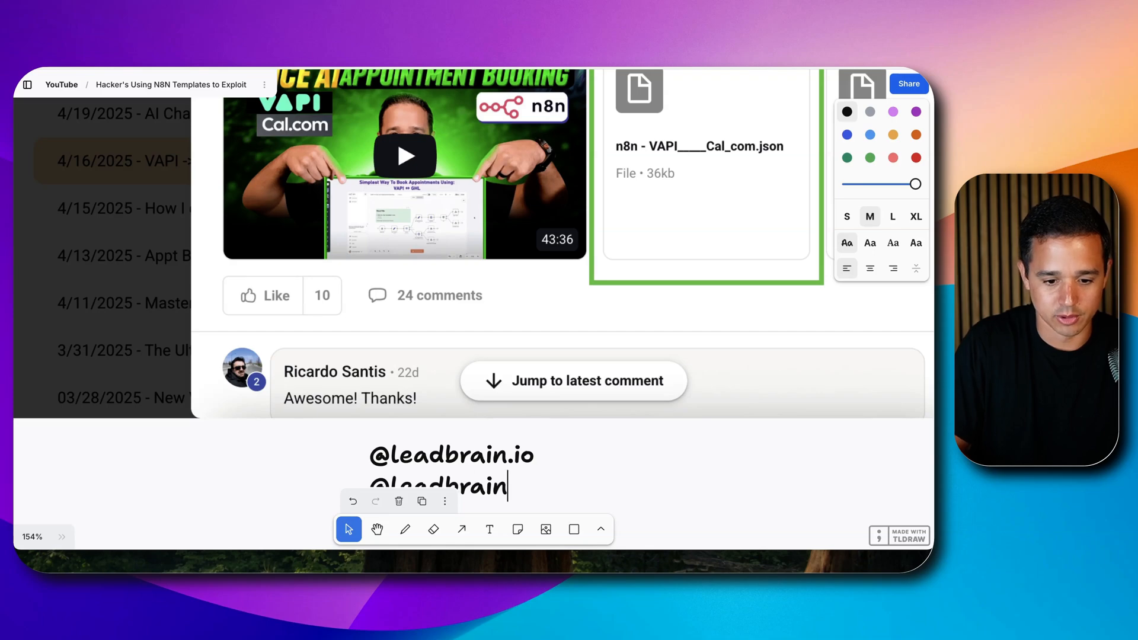
type(".pro")
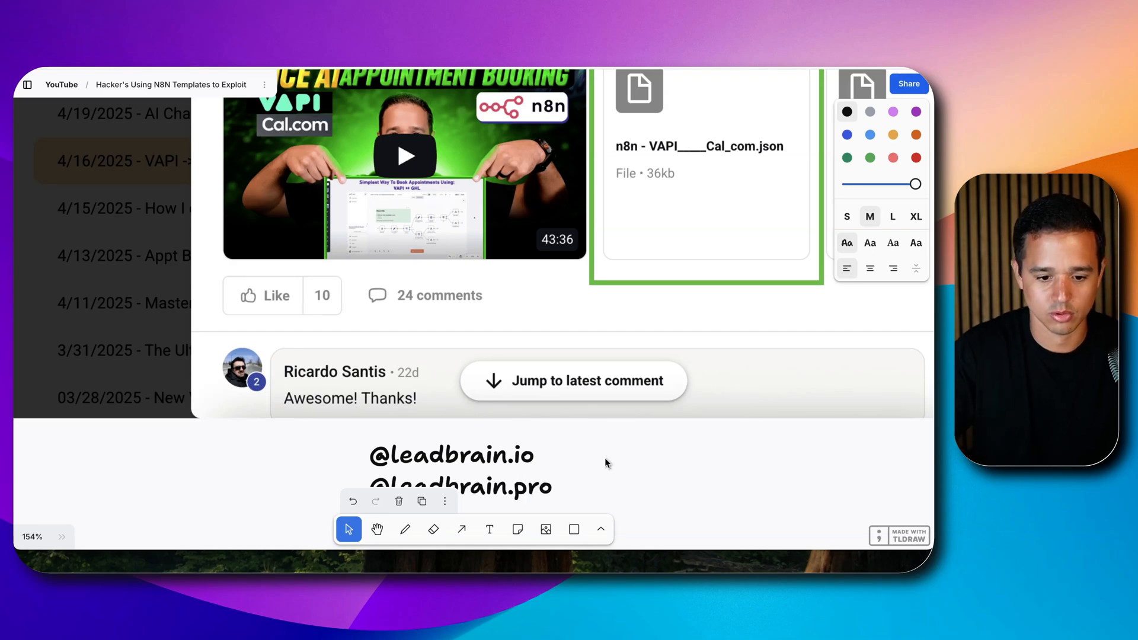
type("@lead")
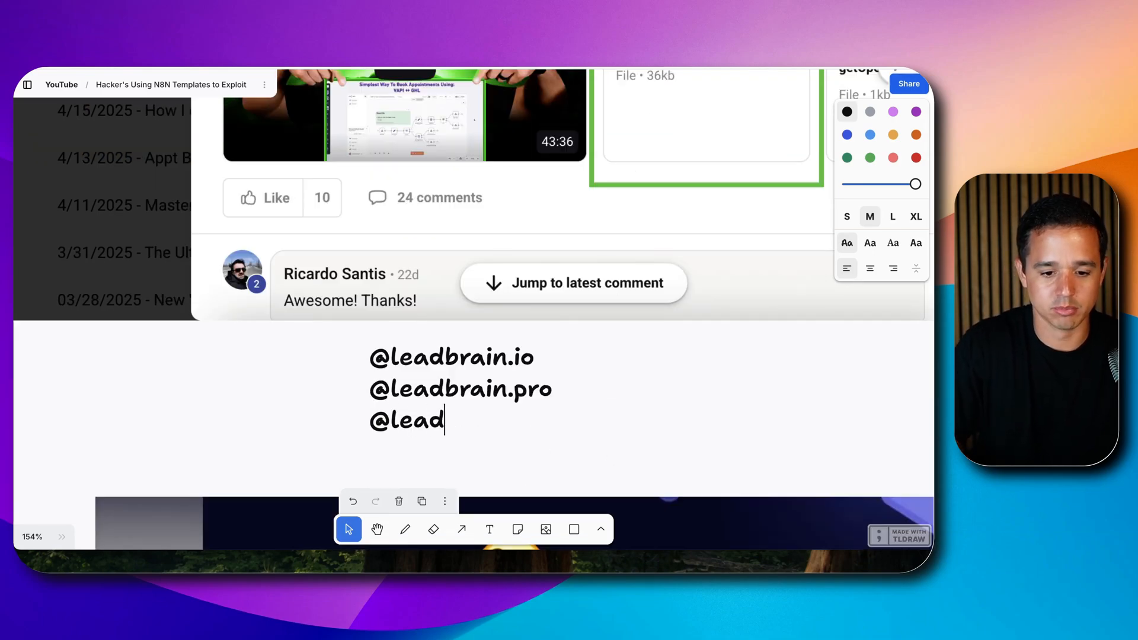
type("brain.co")
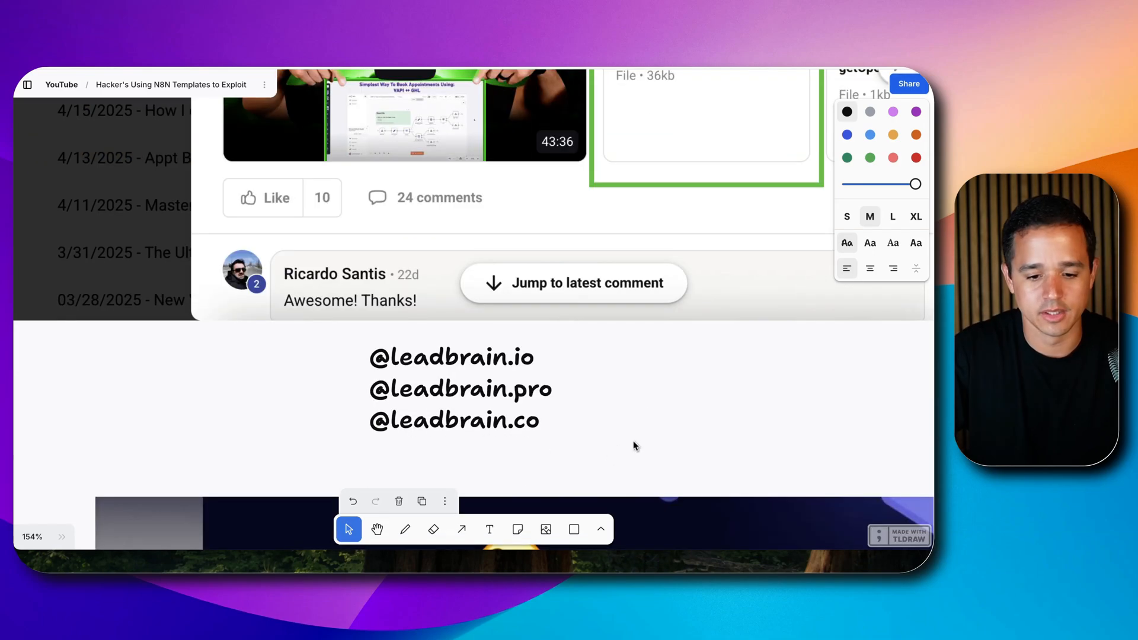
double_click(454, 420)
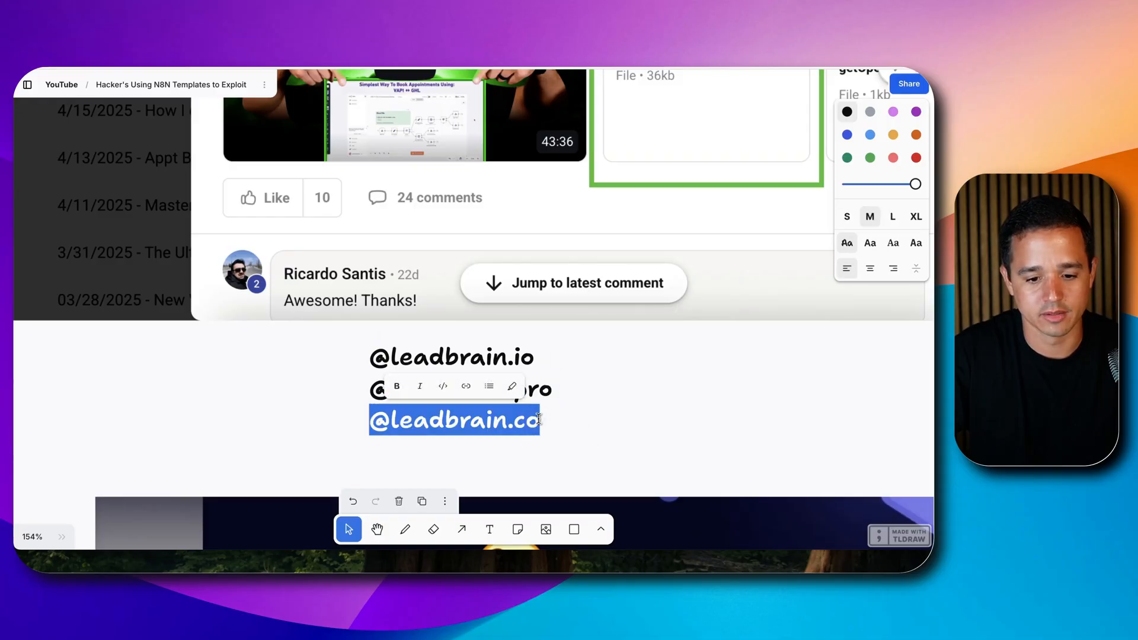
left_click(407, 357)
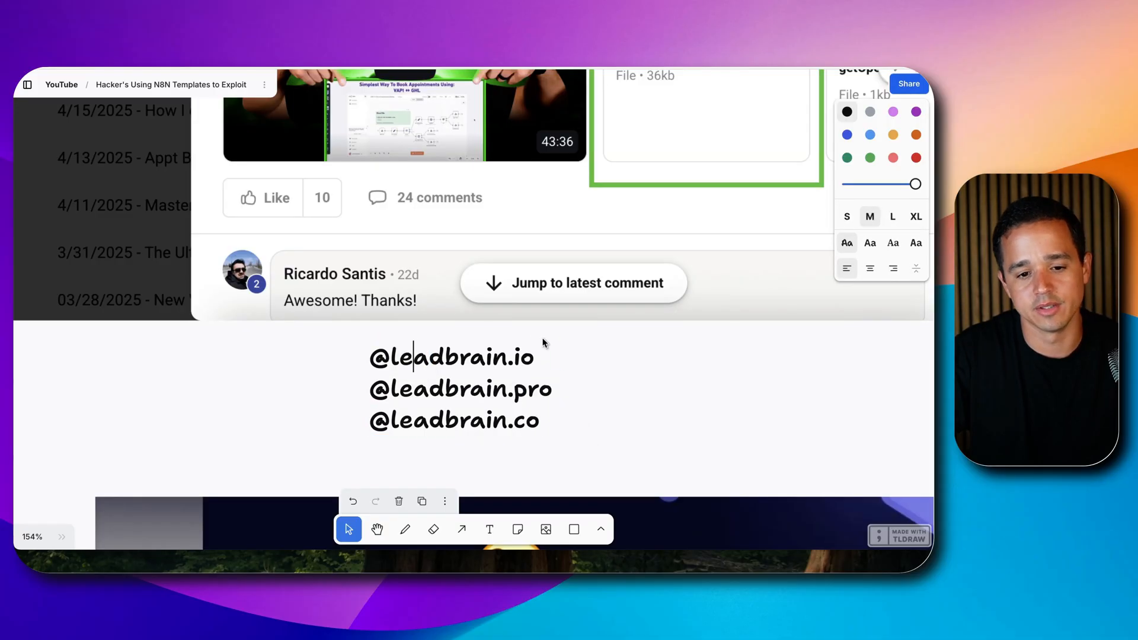
scroll("down", 3)
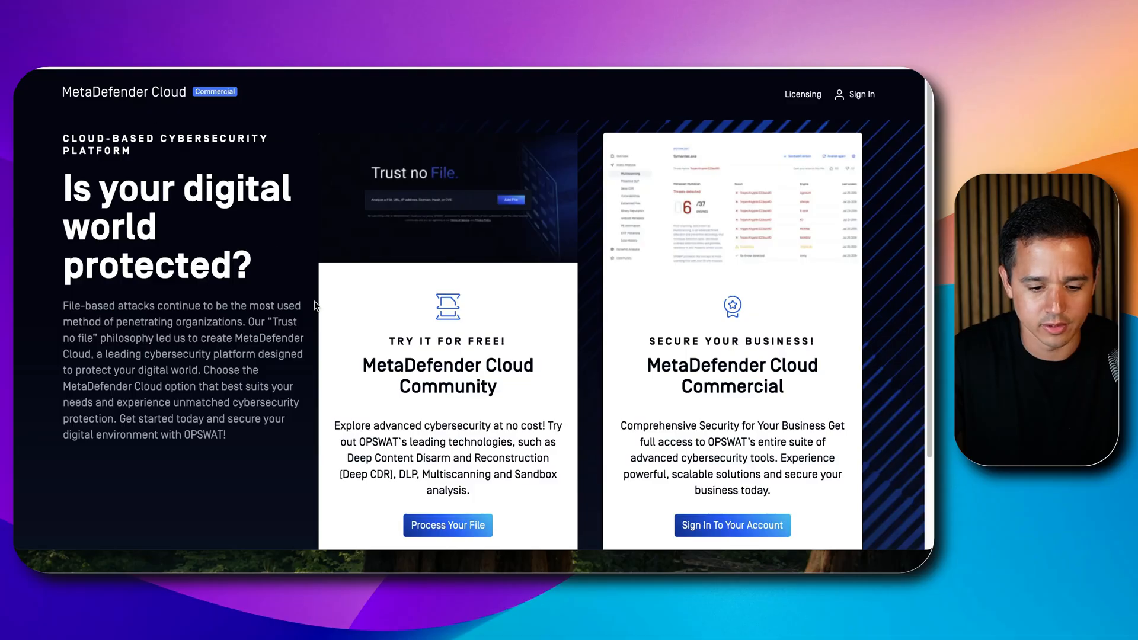
Step: Upload n8n-template.json to the free community scanner and view its 6-of-21 threat detections
left_click(447, 526)
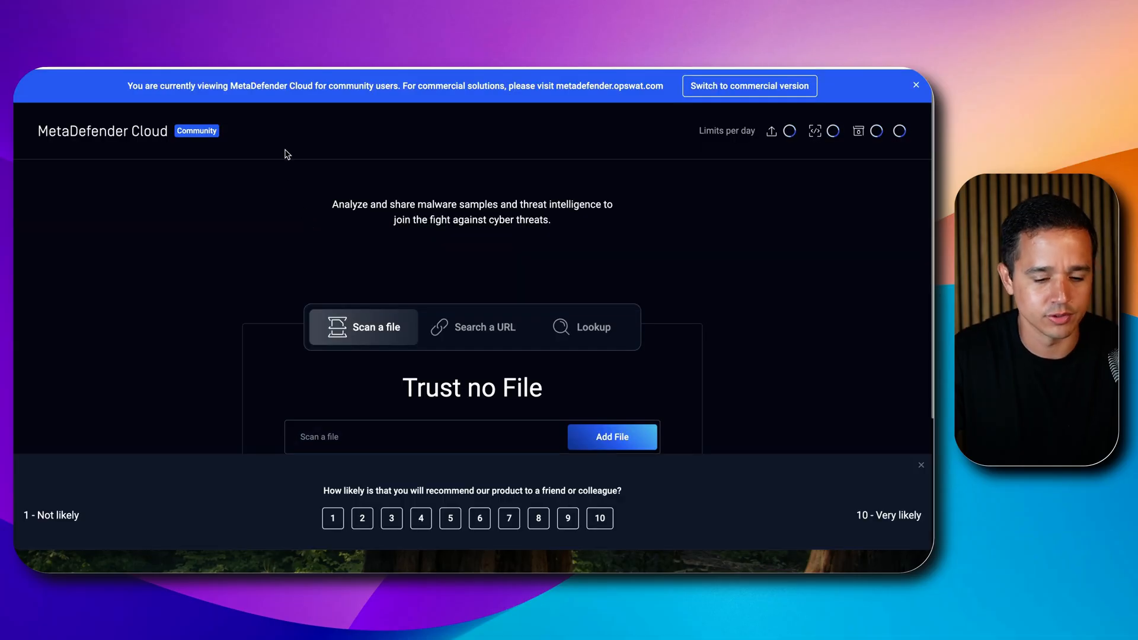
left_click(915, 86)
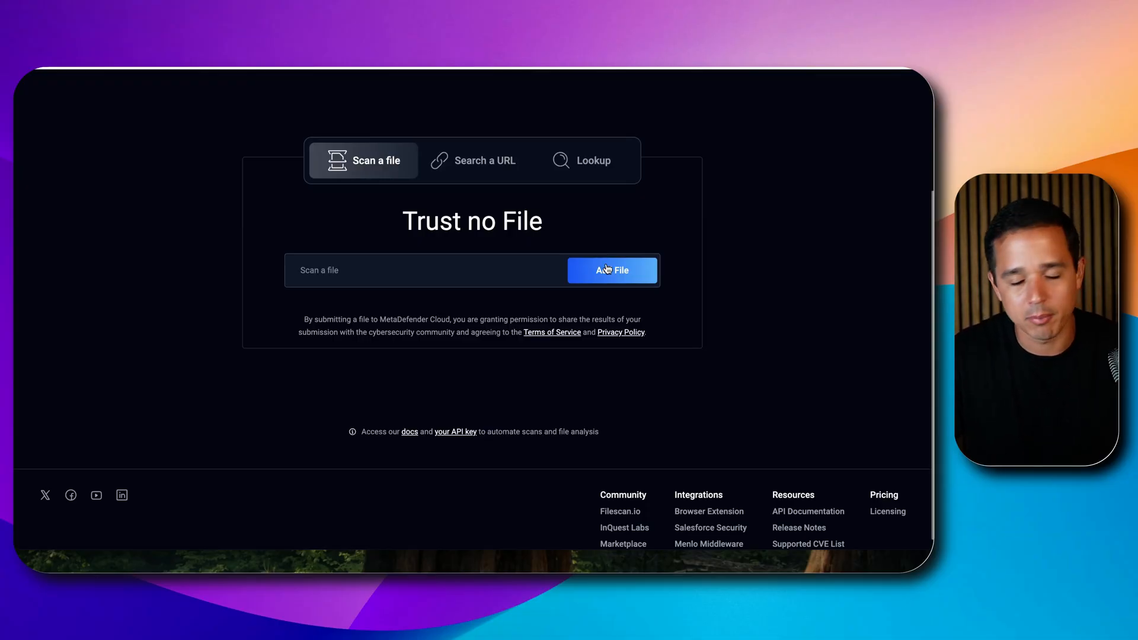
left_click(612, 270)
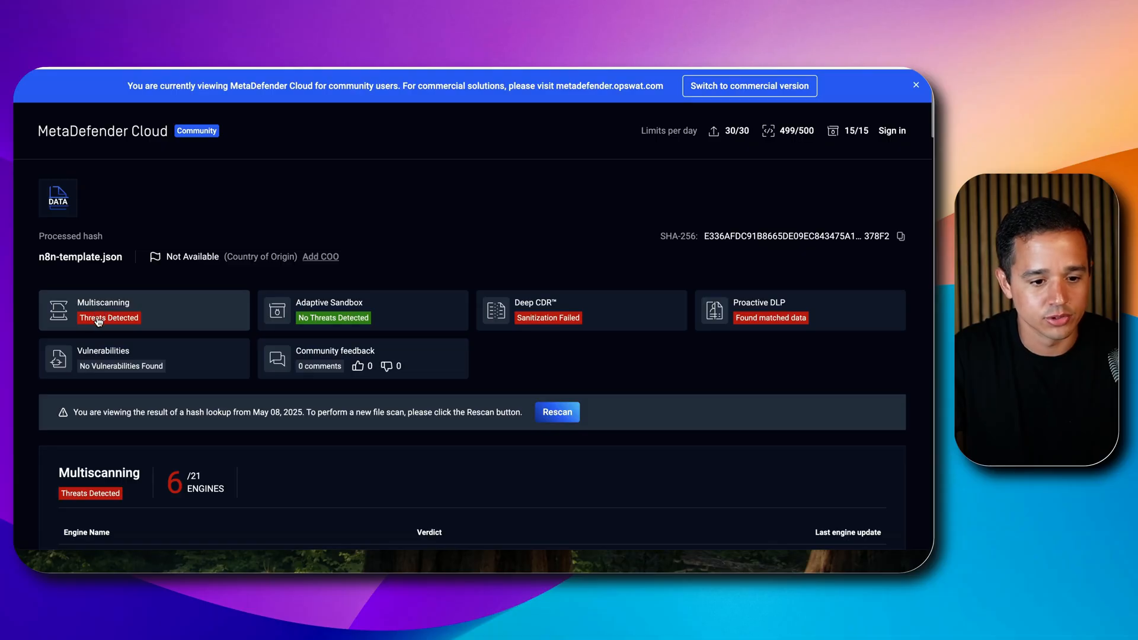
scroll("down", 3)
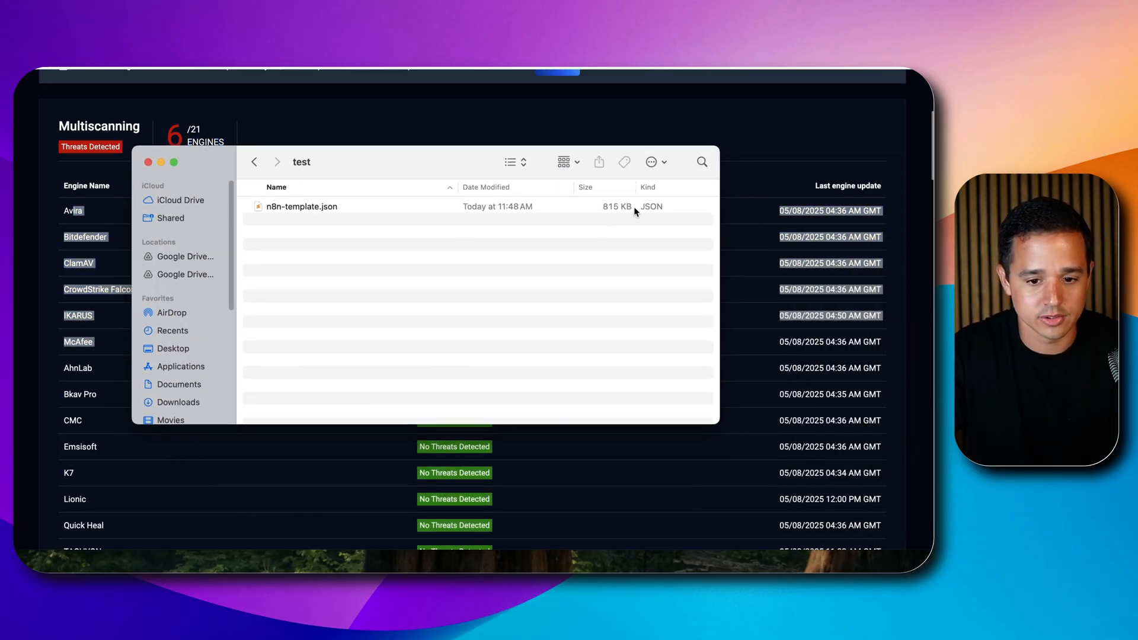
left_click(301, 207)
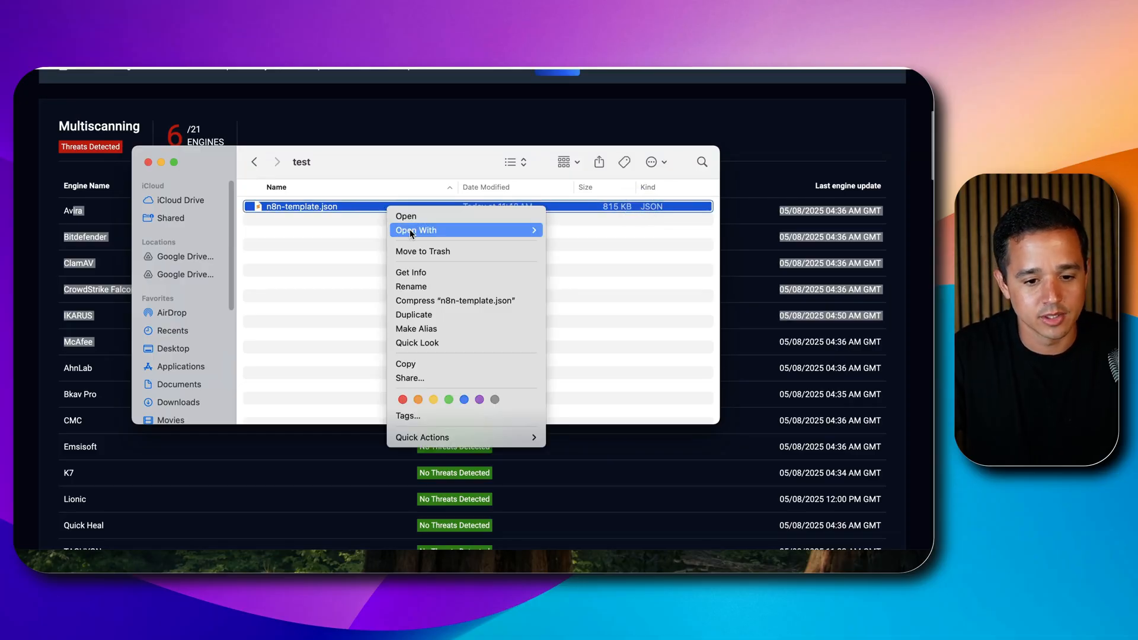
left_click(597, 261)
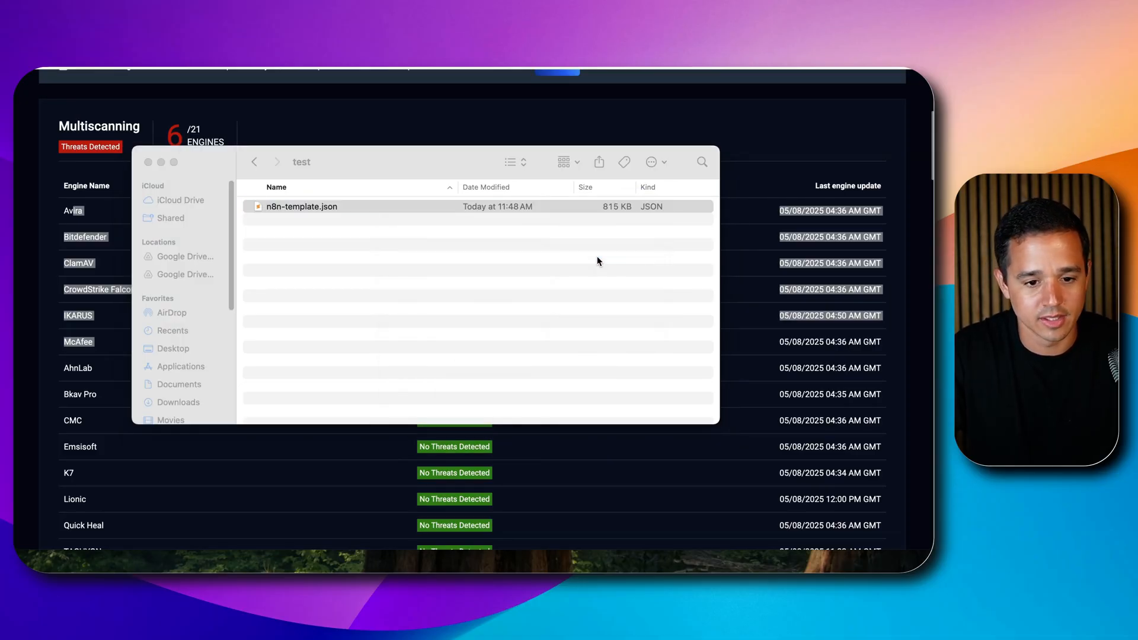
double_click(301, 207)
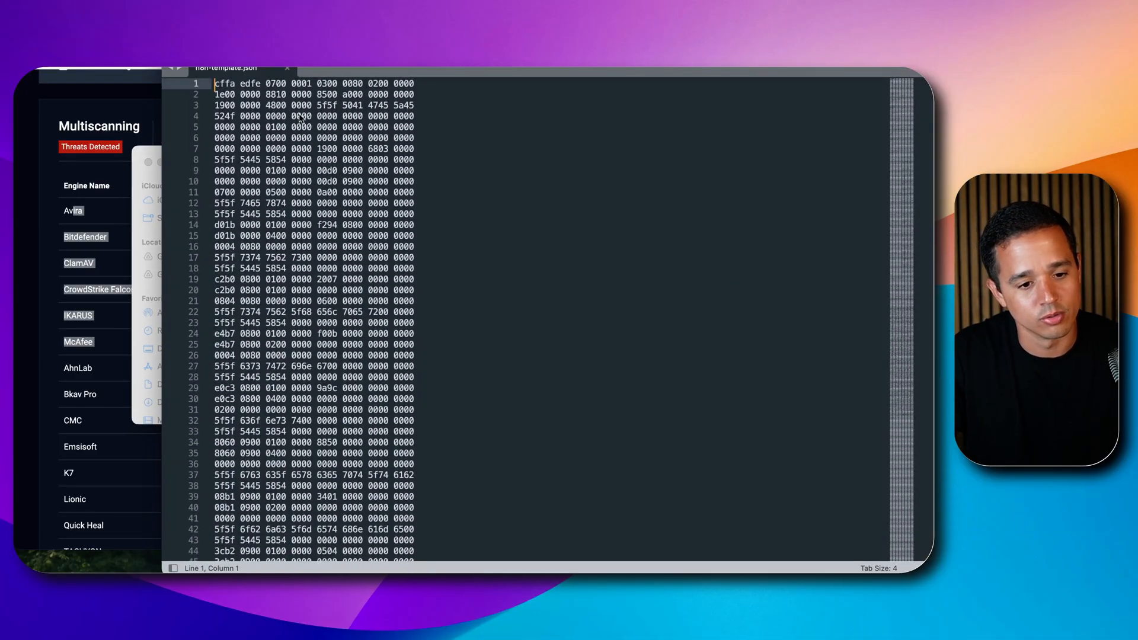
scroll("down", 3)
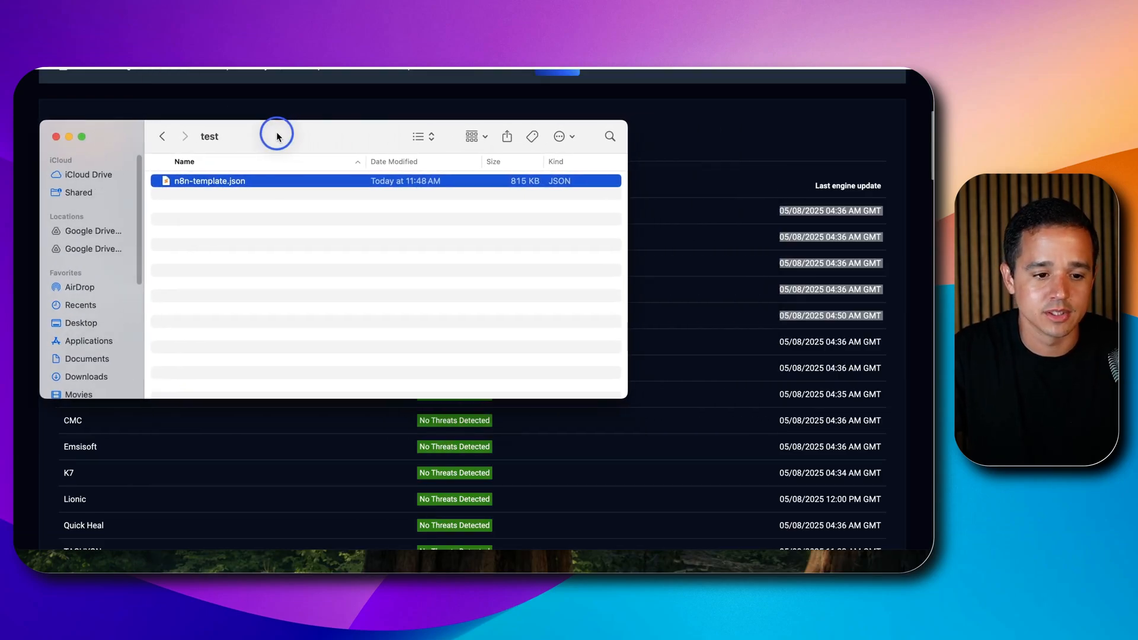
mouse_move(620, 127)
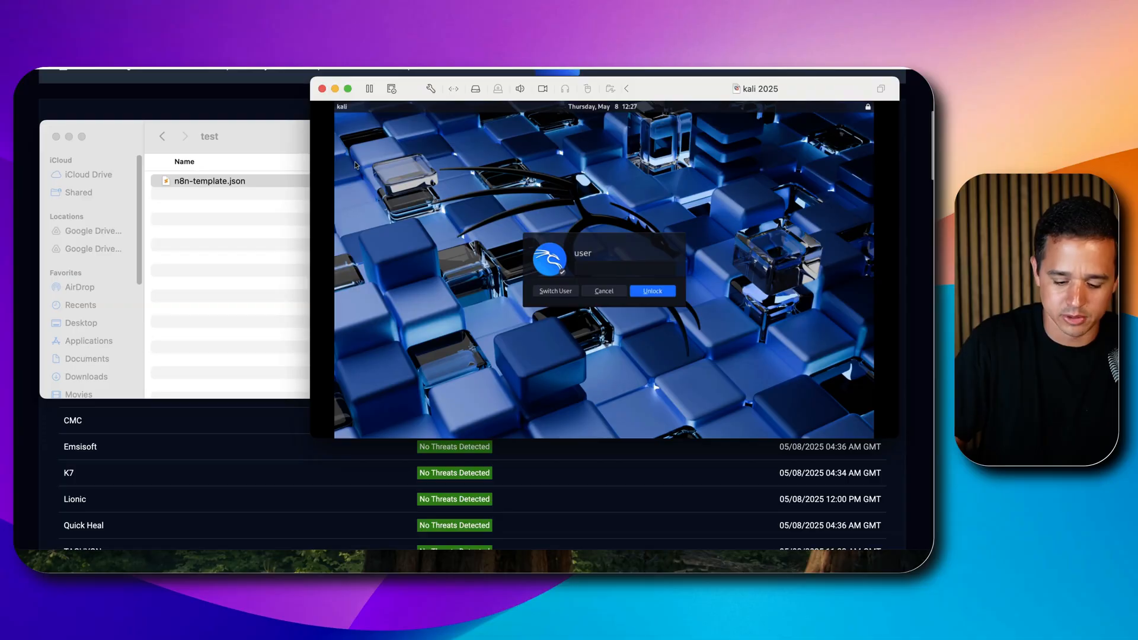
Step: Unlock the Kali VM and run the multi/handler exploit so it waits for a connection
left_click(651, 291)
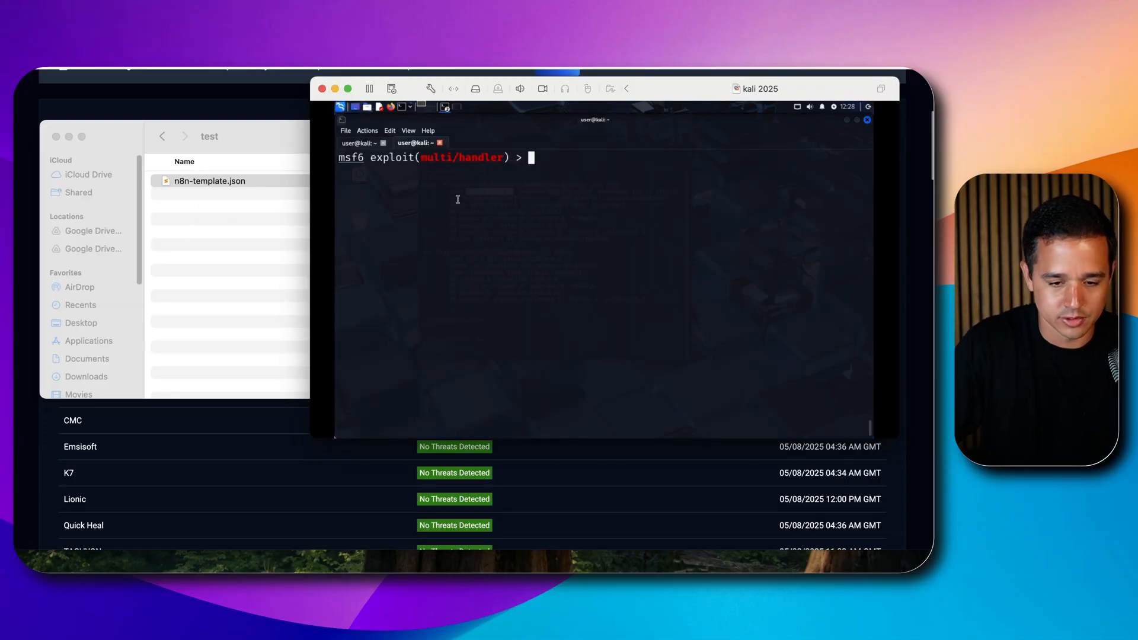
type("run")
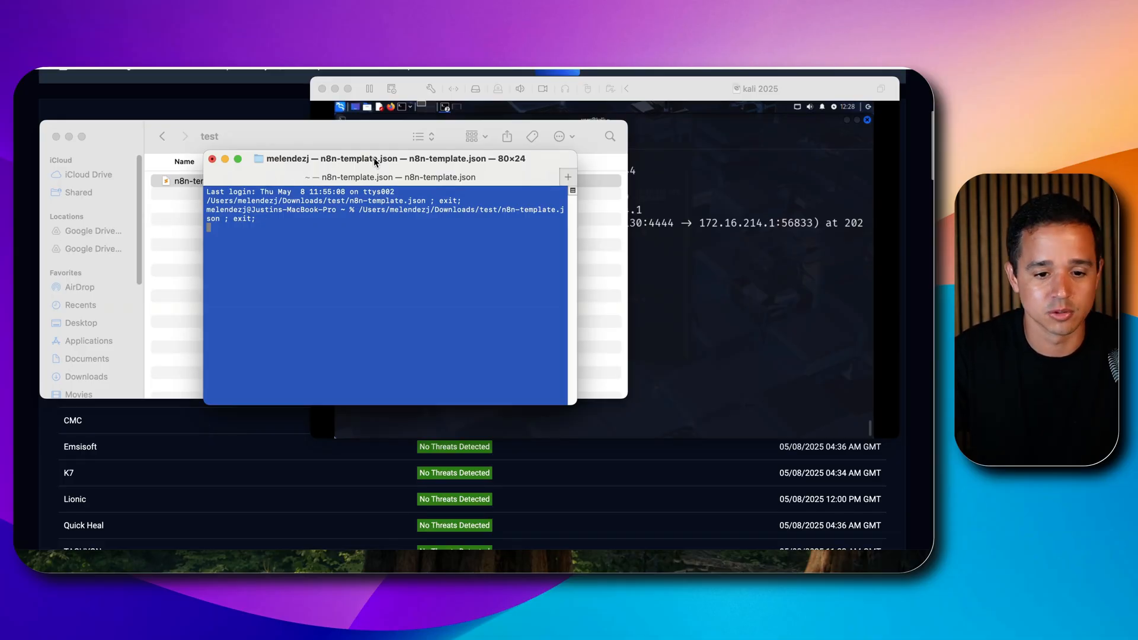
Step: Return to the Kali VM to see the new Meterpreter session opened from the victim
left_click(213, 158)
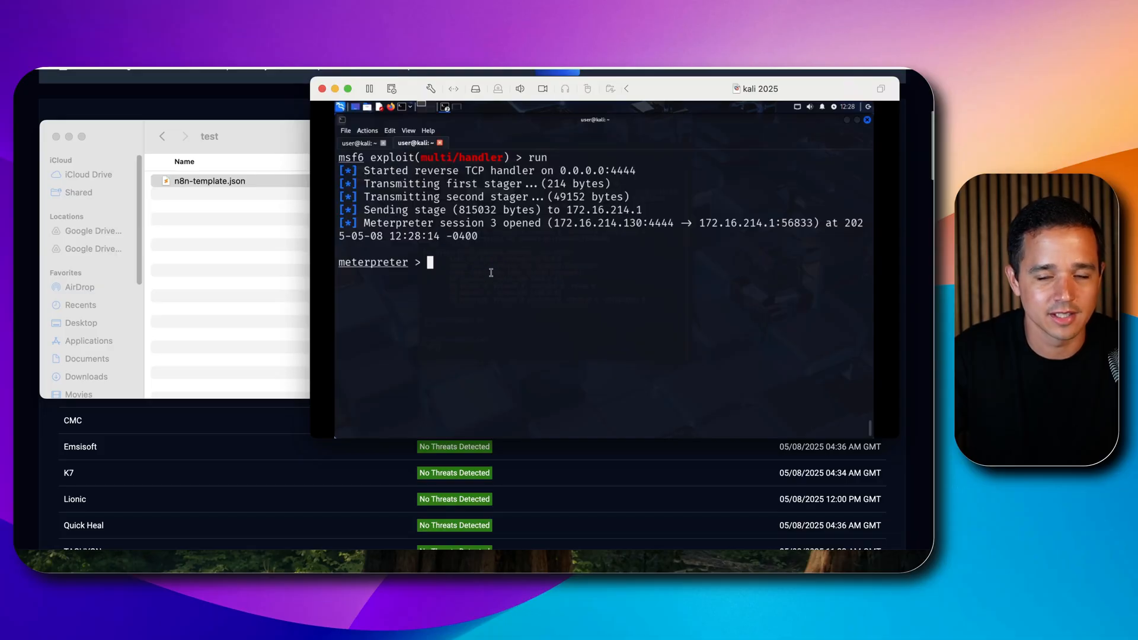
Step: Capture the victim's screenshot in Meterpreter and copy the saved .jpeg path
type("screenshot")
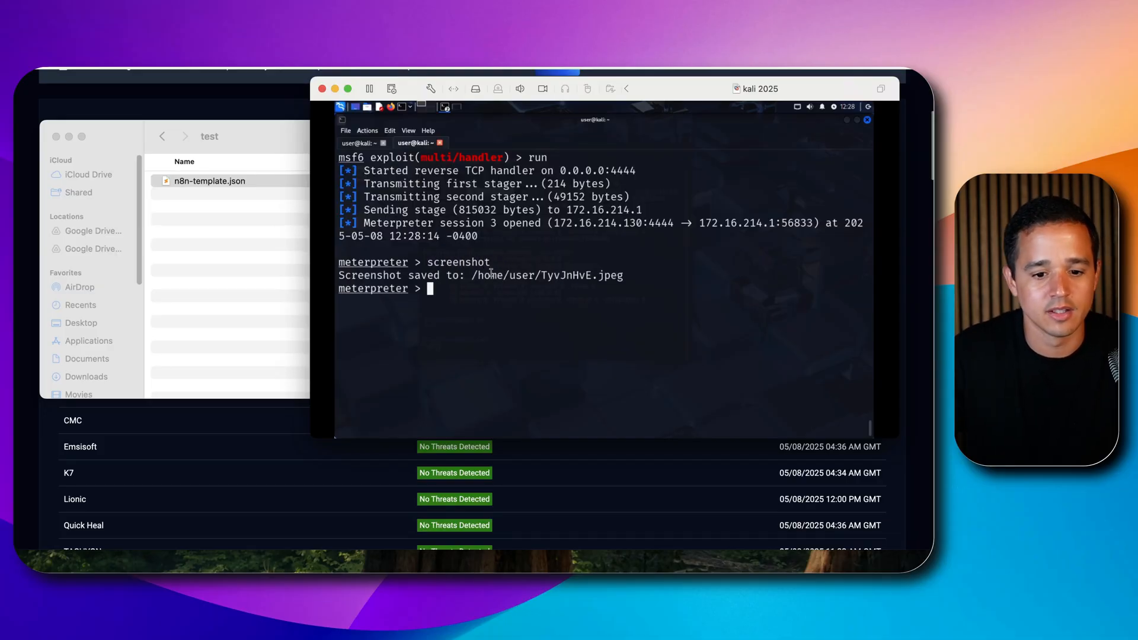
right_click(548, 275)
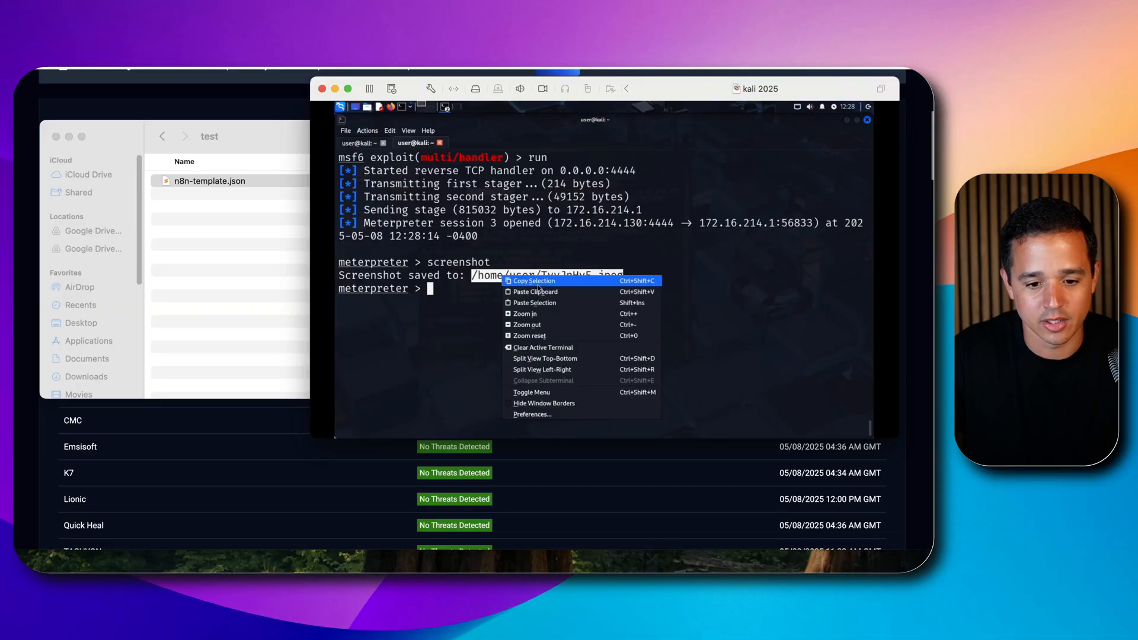
left_click(544, 347)
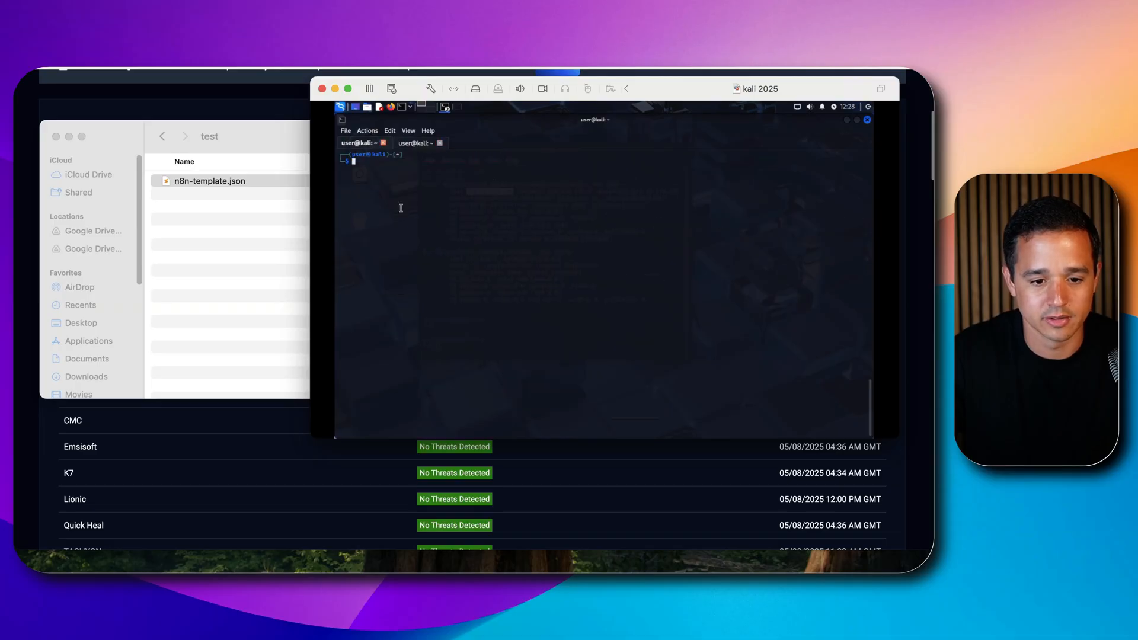
Step: Run xdg-open on the saved screenshot path to open it in the image viewer
type("xdg-open /home/user/yHVoDaOW.jpeg")
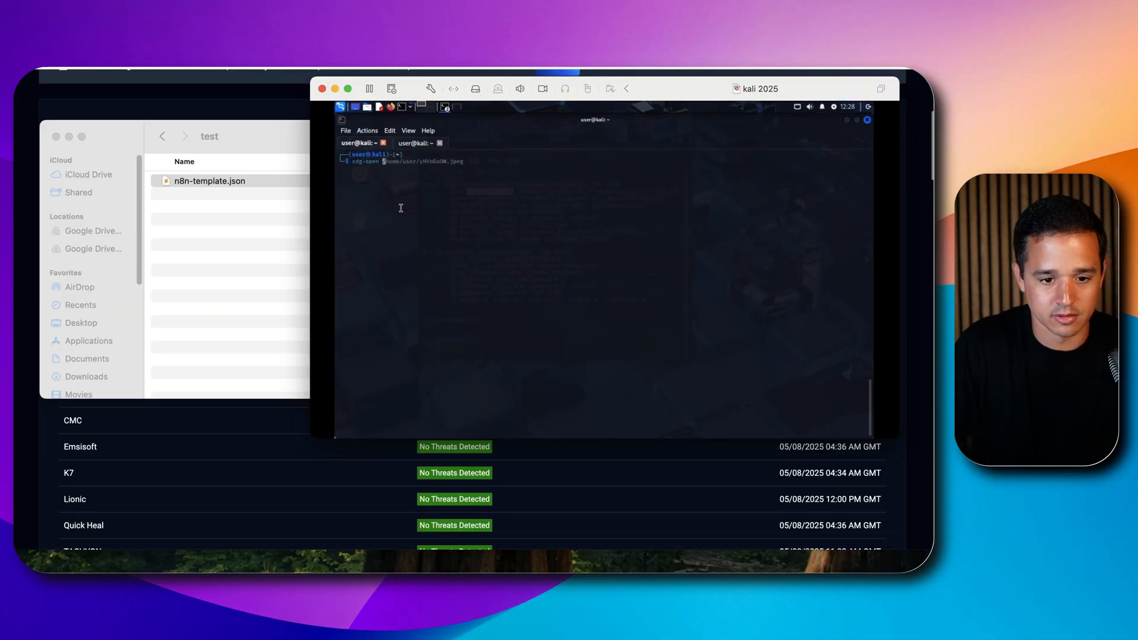
right_click(400, 208)
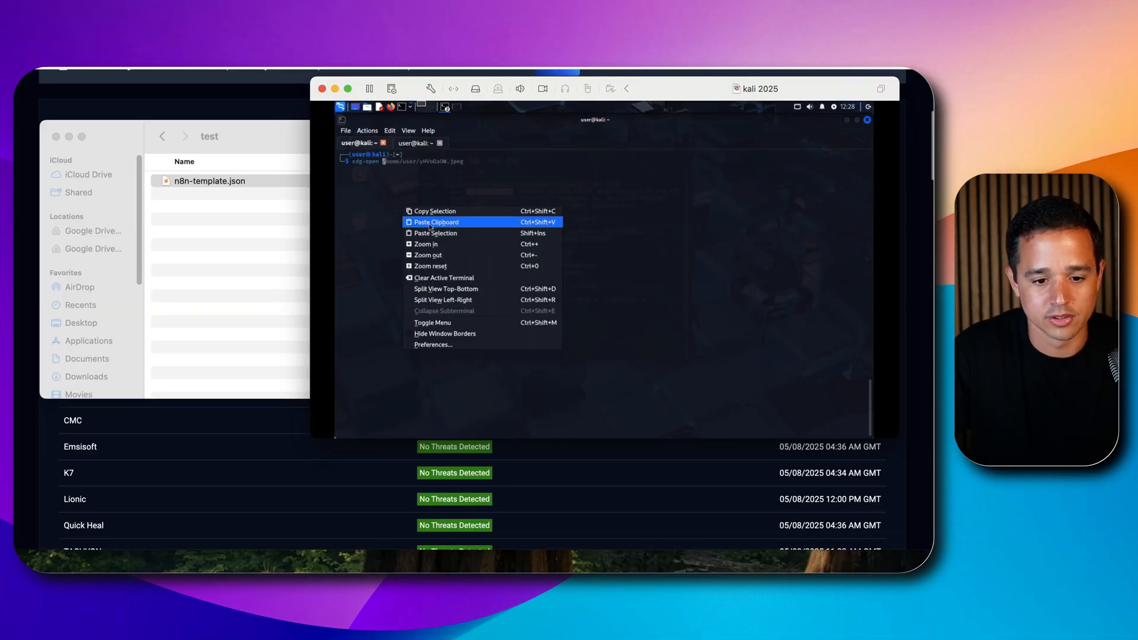
left_click(435, 222)
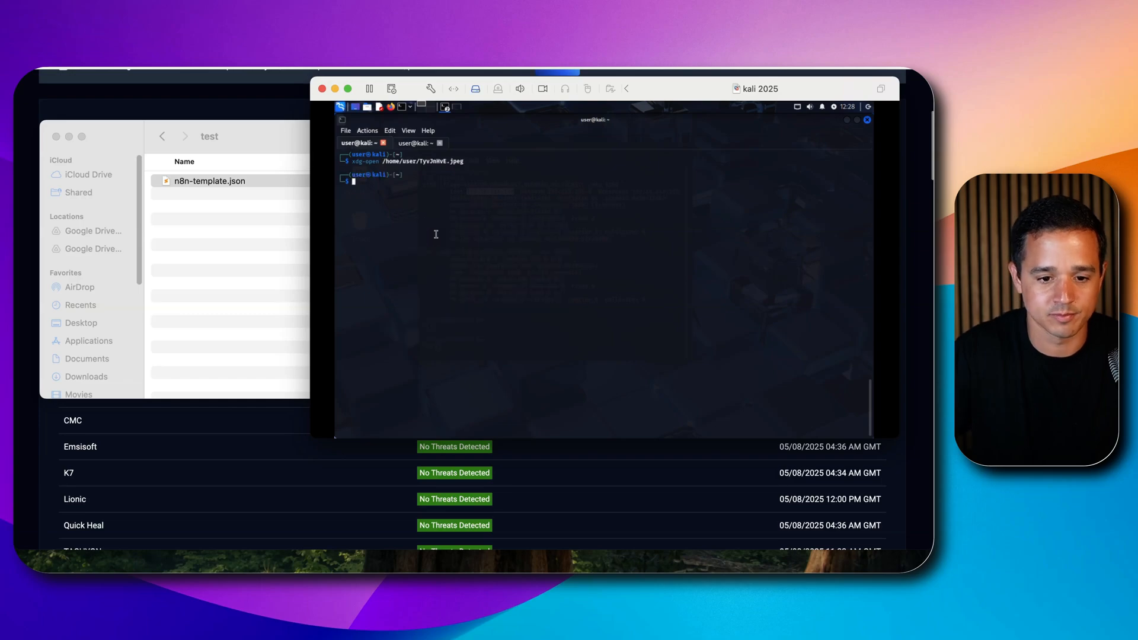
key("Return")
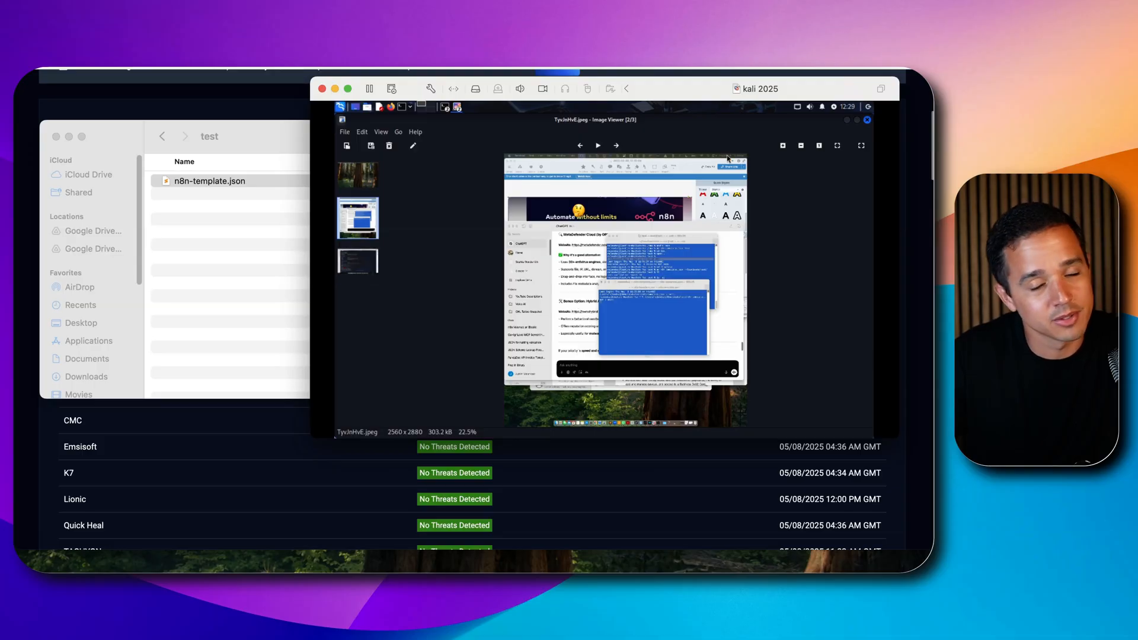
Step: Close the image viewer showing the victim's desktop screenshot
left_click(867, 120)
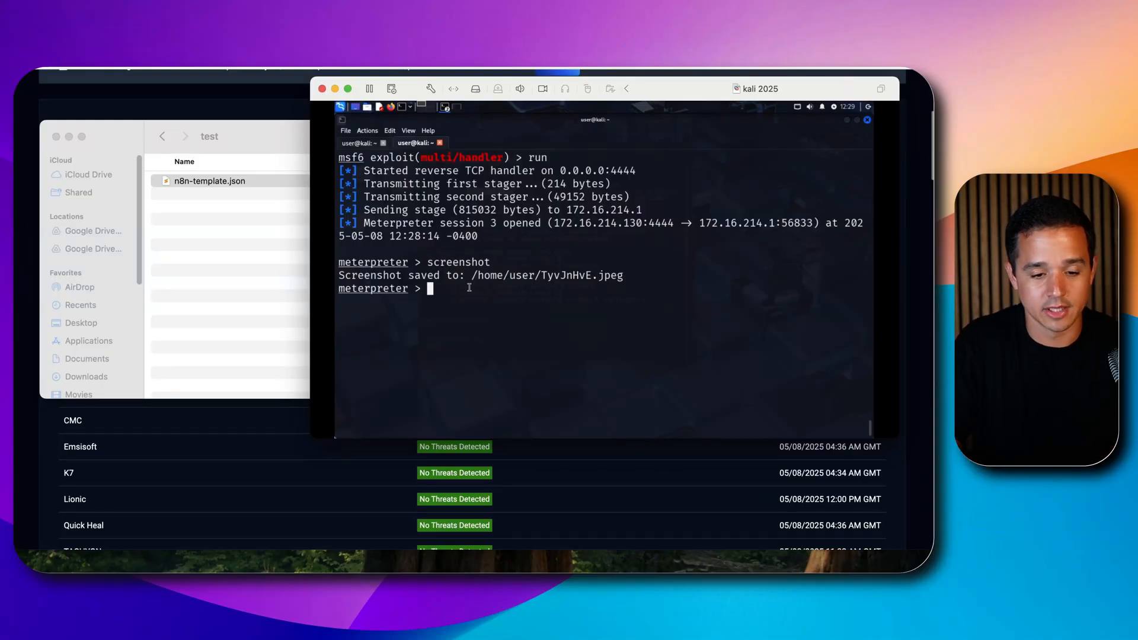
Step: Run 'help' in Meterpreter and scroll through its networking, system, webcam, mic and audio commands
type("help")
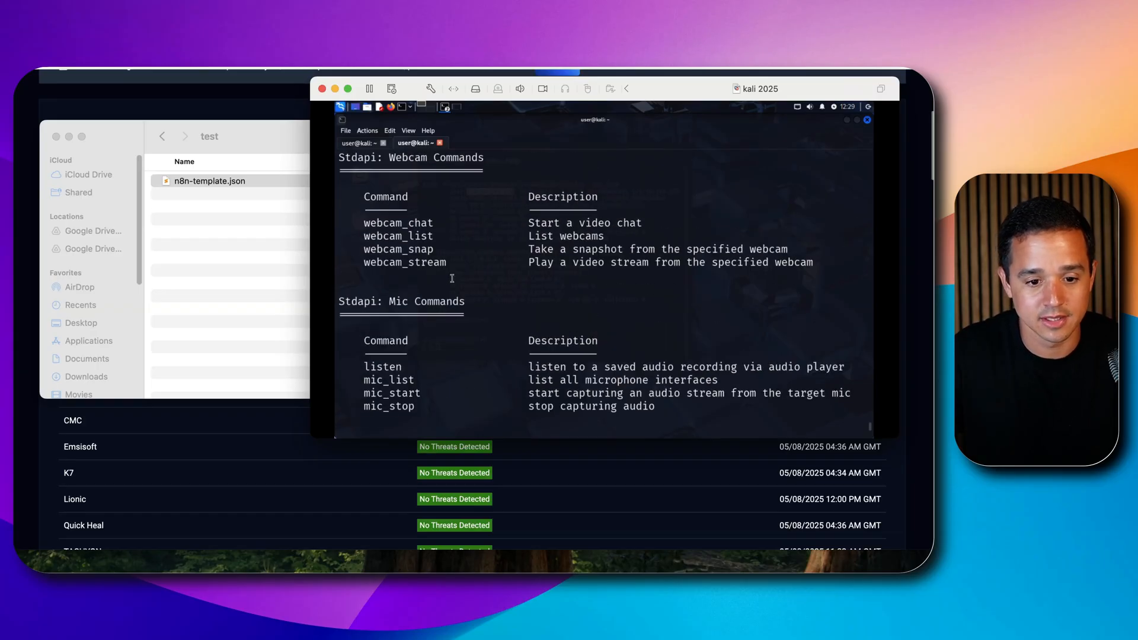
scroll("down", 3)
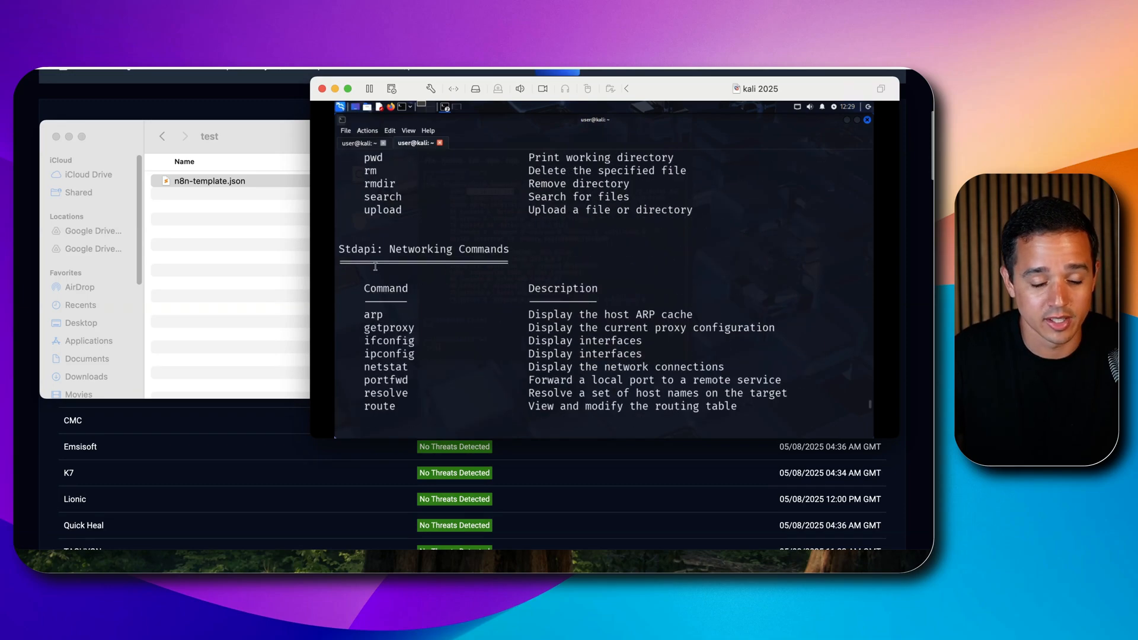
scroll("down", 3)
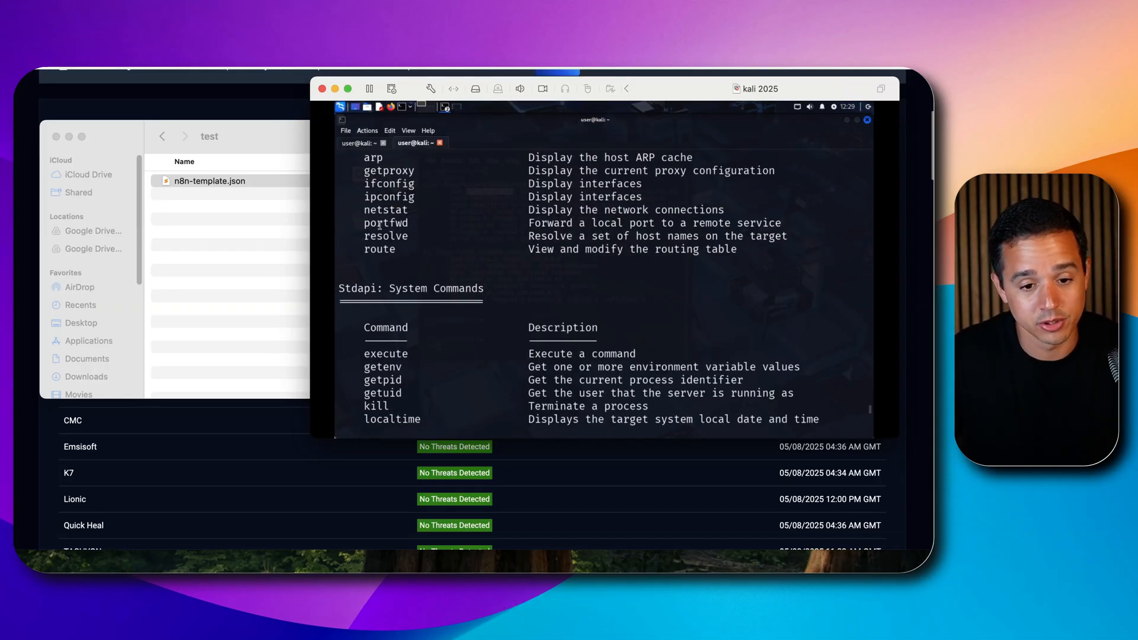
scroll("down", 3)
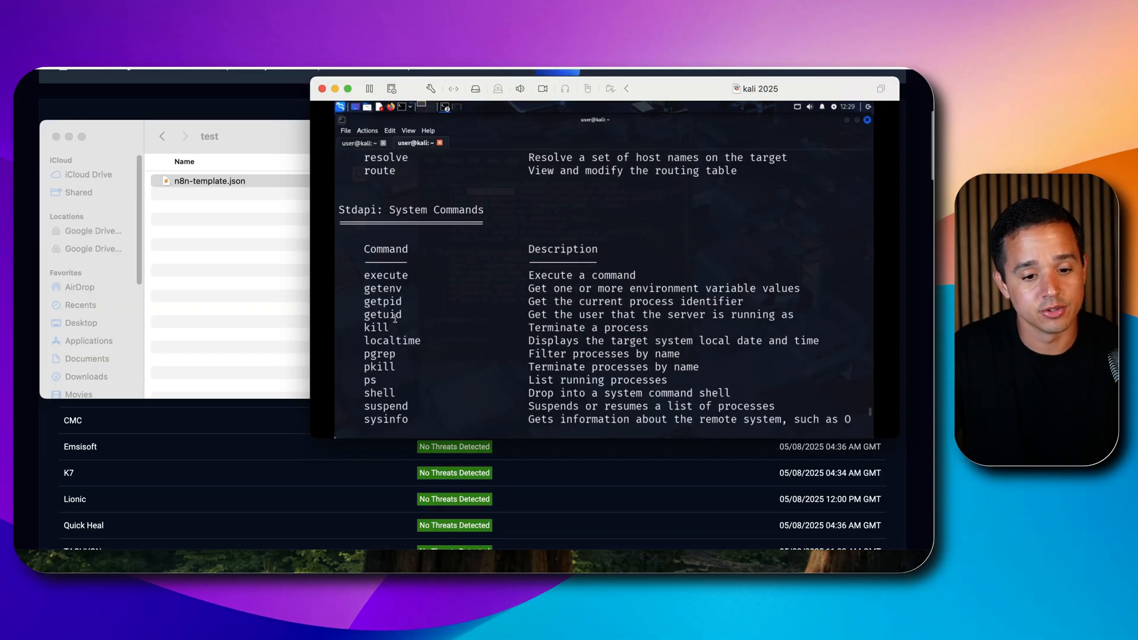
scroll("down", 3)
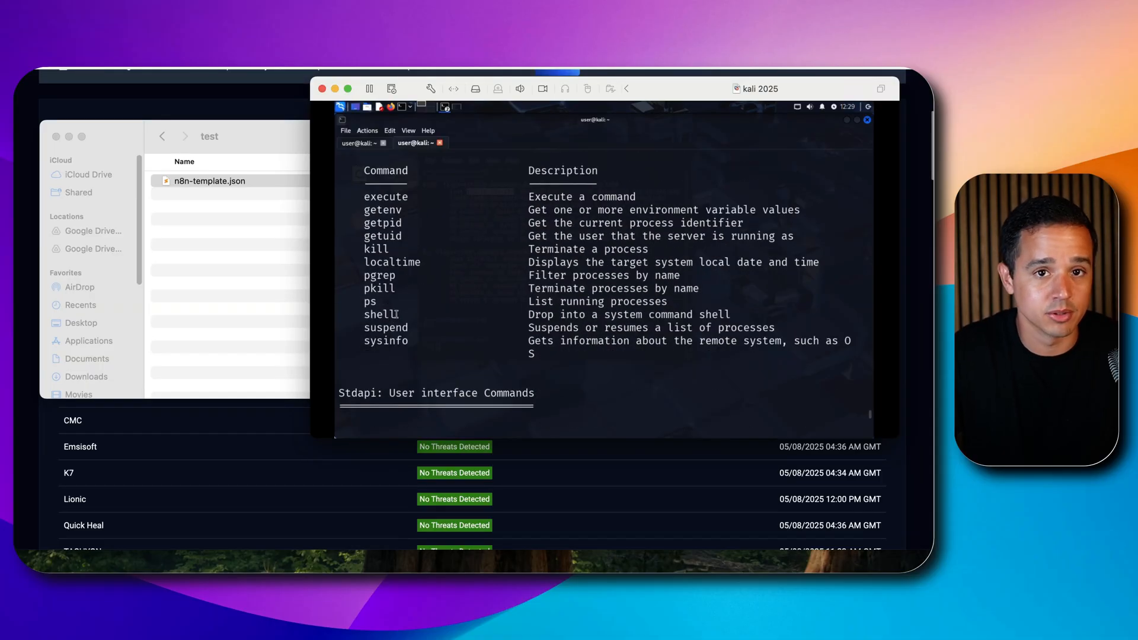
scroll("down", 3)
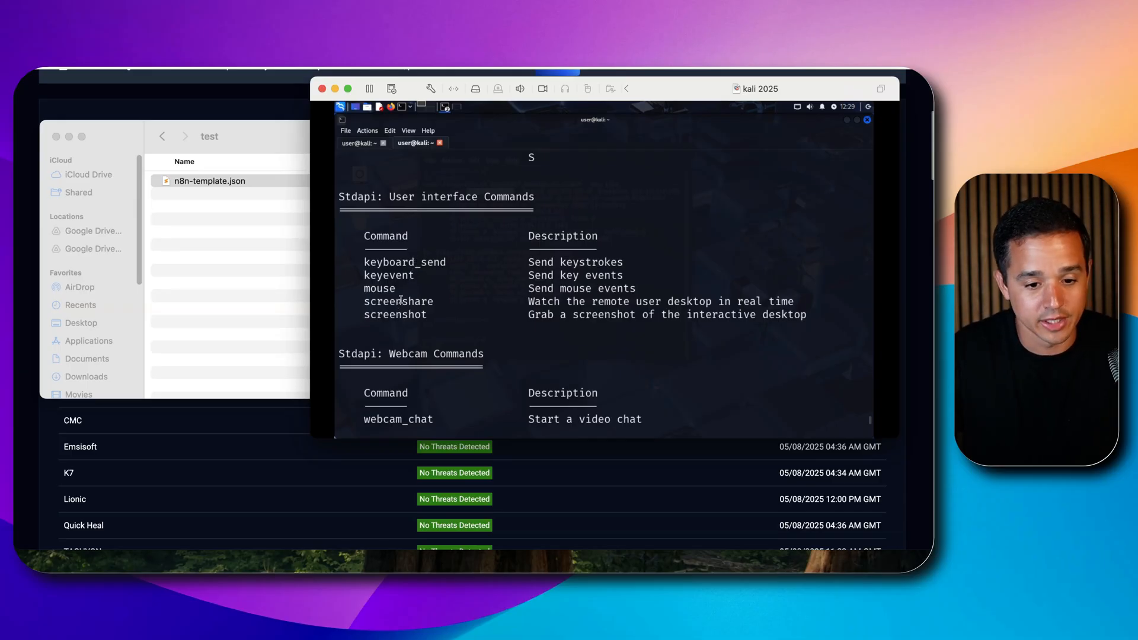
scroll("down", 3)
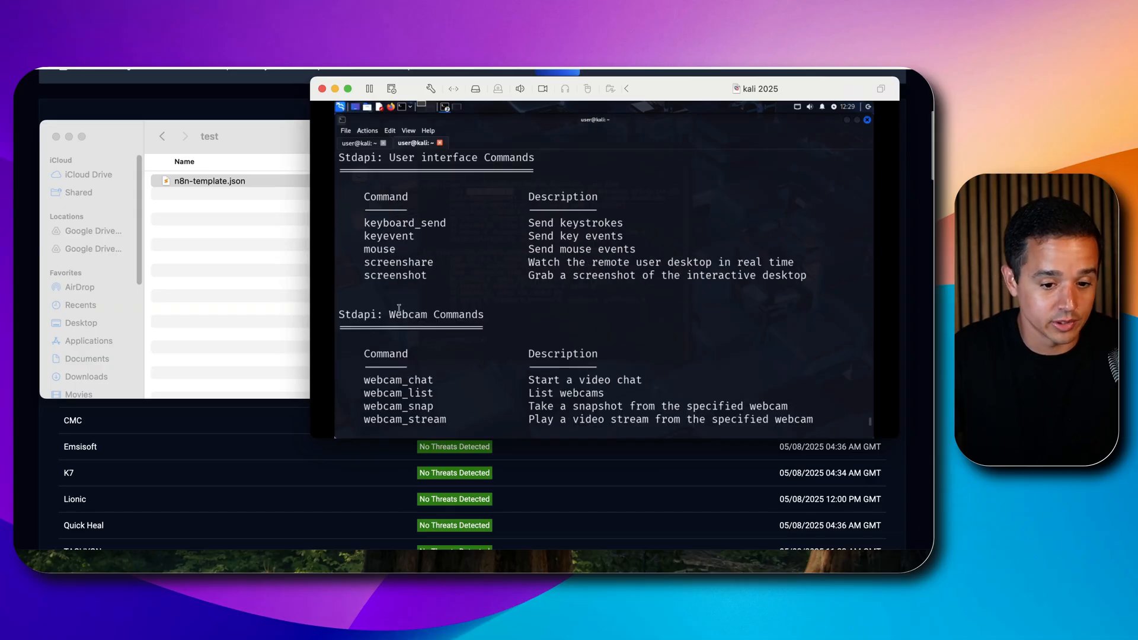
scroll("down", 3)
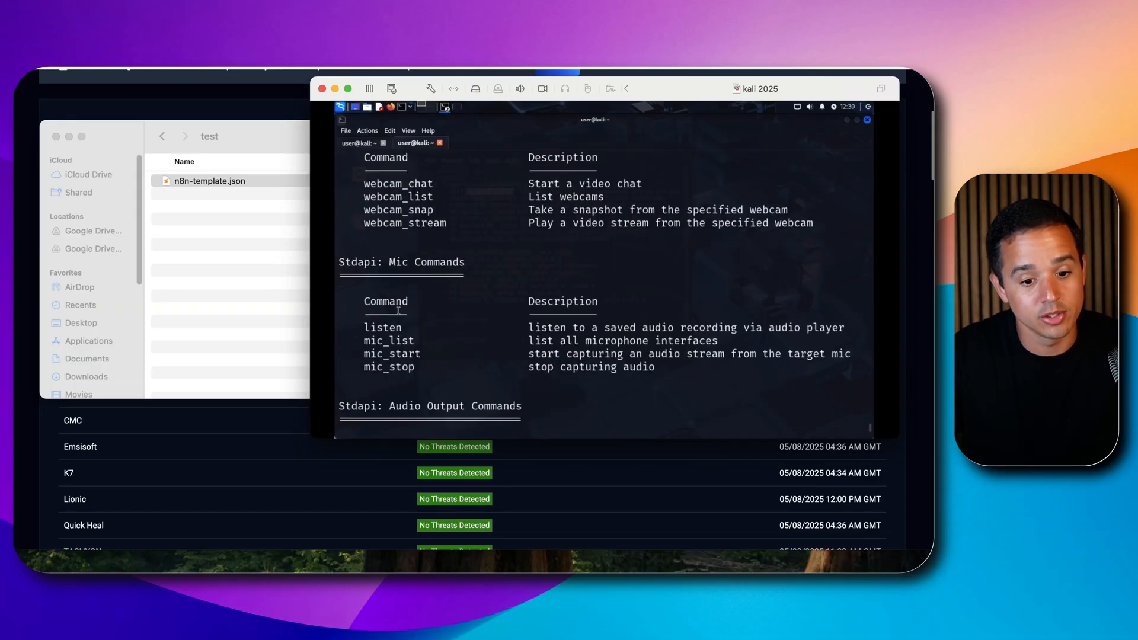
scroll("down", 3)
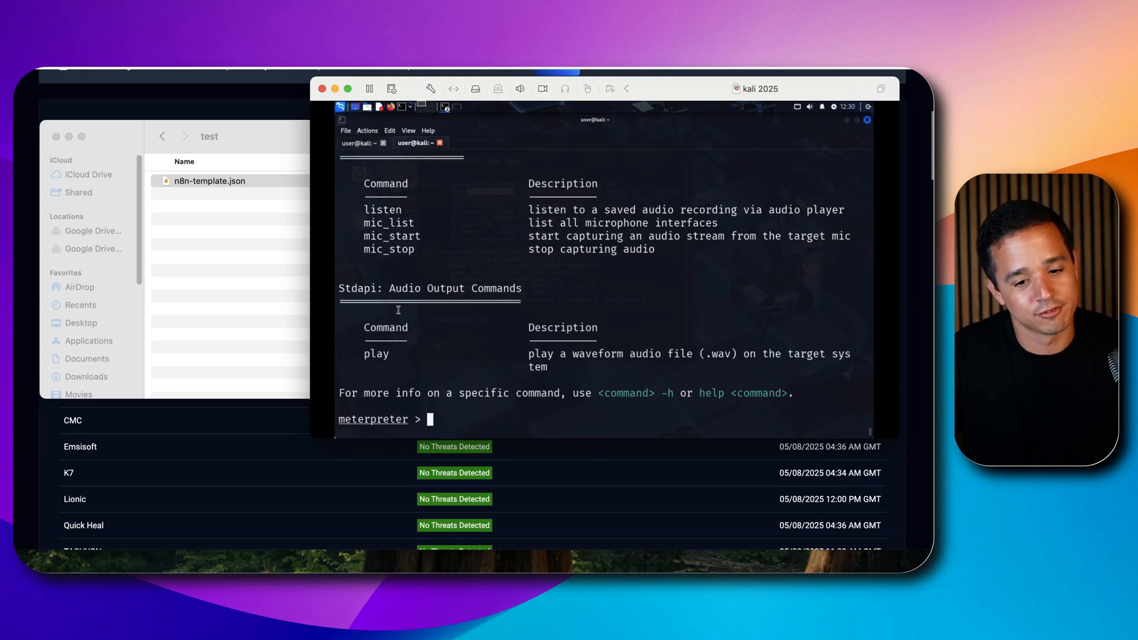